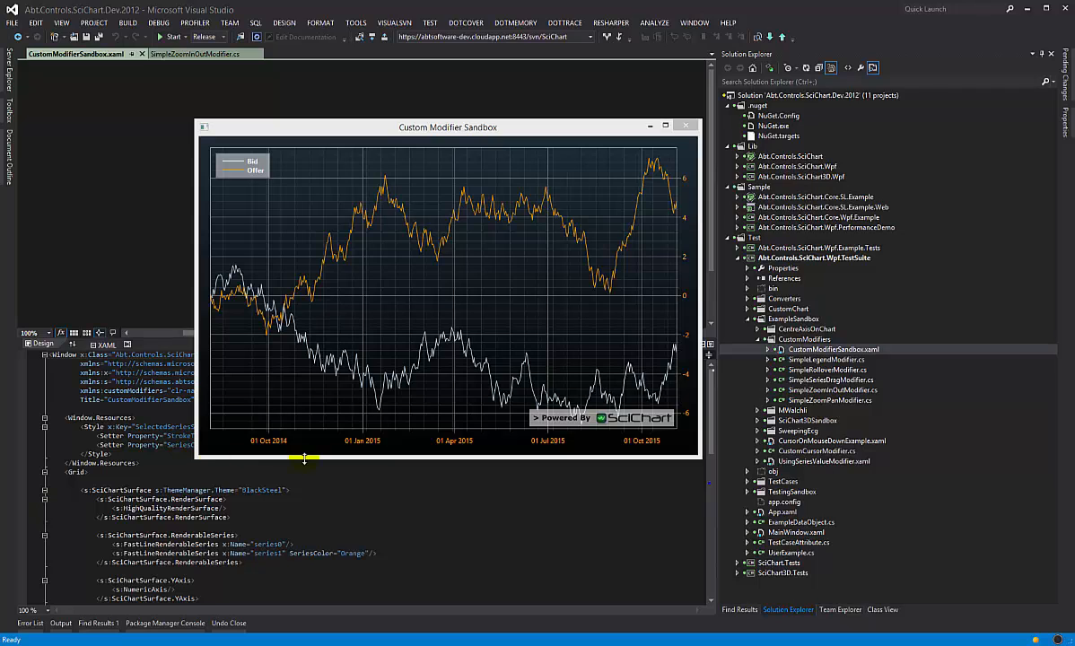
{"action": "mouse_move", "coordinate": [481, 478]}
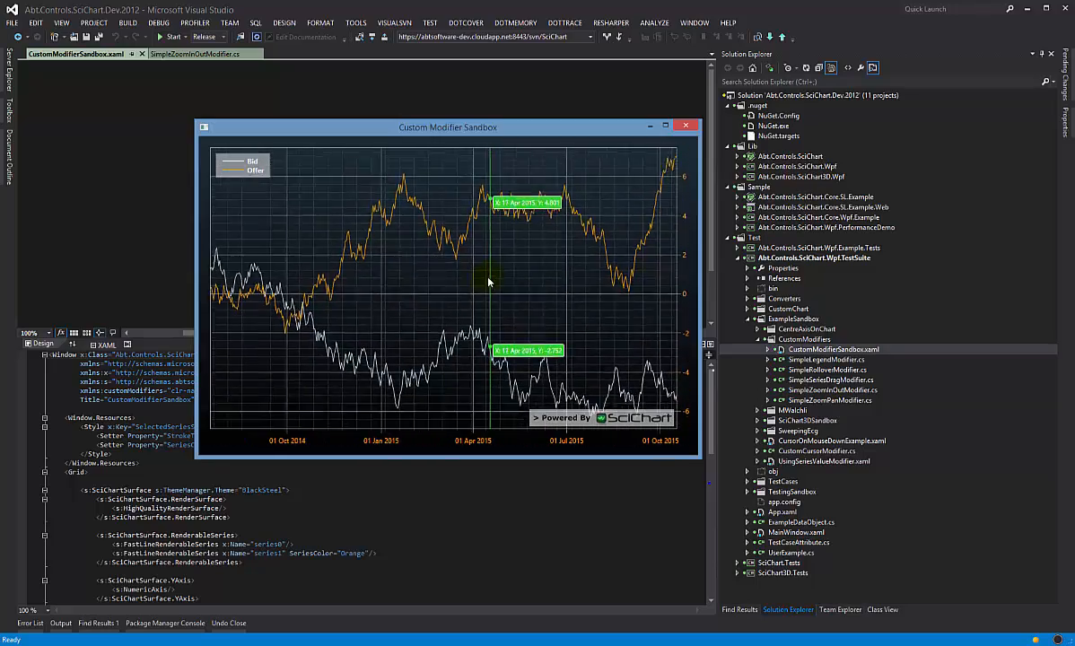
{"action": "mouse_move", "coordinate": [398, 195]}
{"action": "type", "text": "<s:ZoomExtentsModifier/>"}
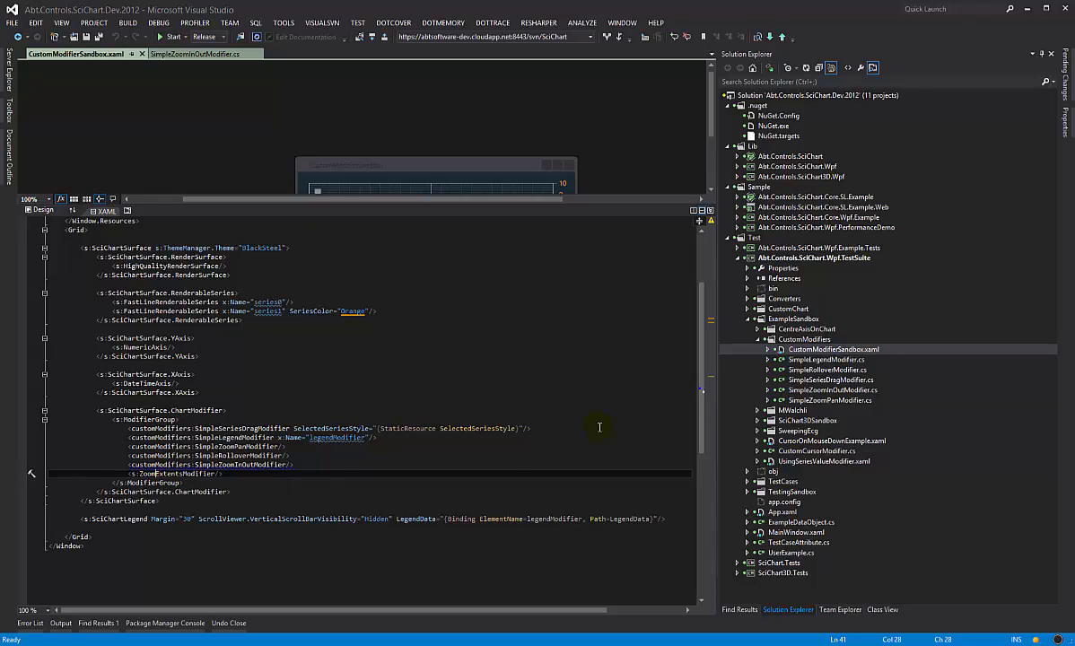
Show SimpleRolloverModifier.cs in the editor, scrolled to the class declaration at the top.
{"action": "double_click", "coordinate": [825, 370]}
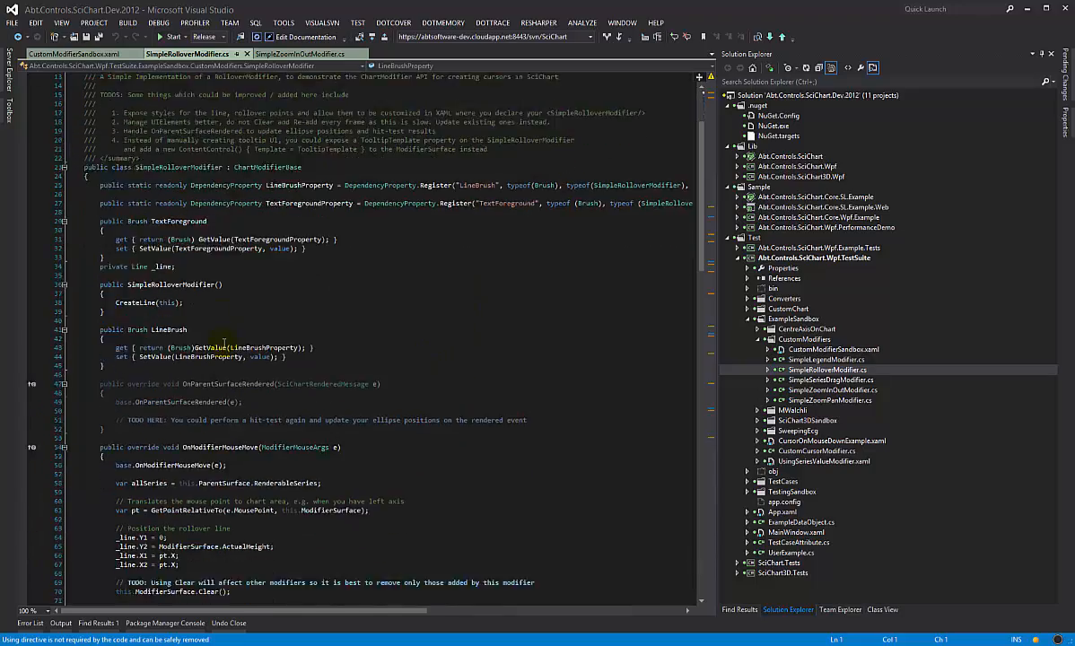
{"action": "scroll", "scroll_direction": "down", "scroll_amount": 3}
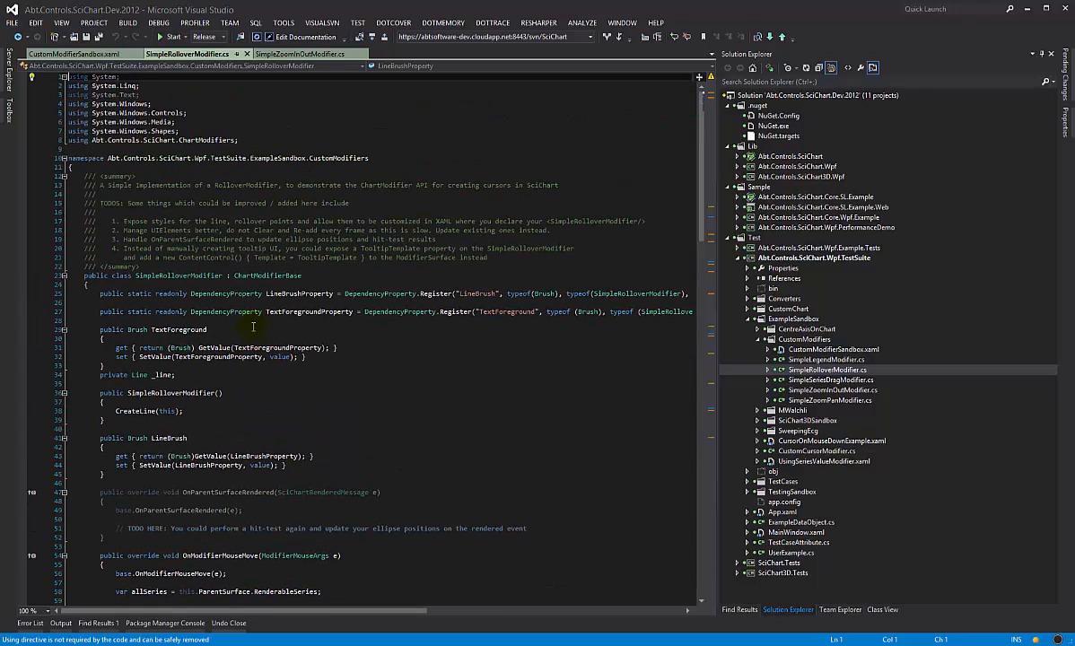
{"action": "double_click", "coordinate": [266, 277]}
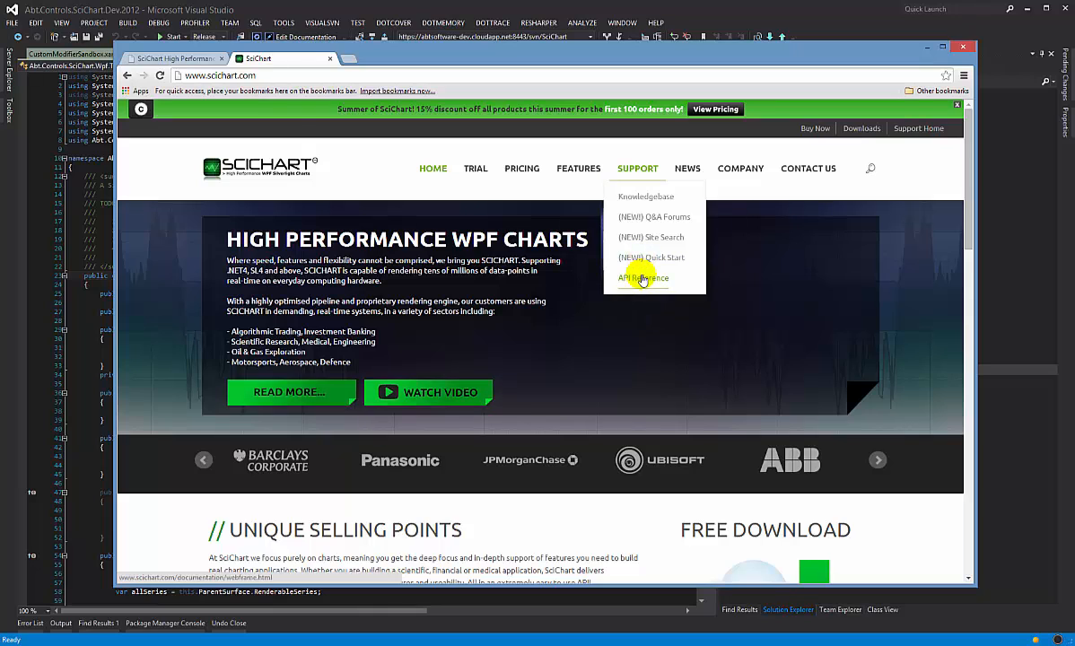
Browse the ChartModifierBase Members page of the SciChart API Reference, scrolling through its methods and properties.
{"action": "left_click", "coordinate": [642, 277]}
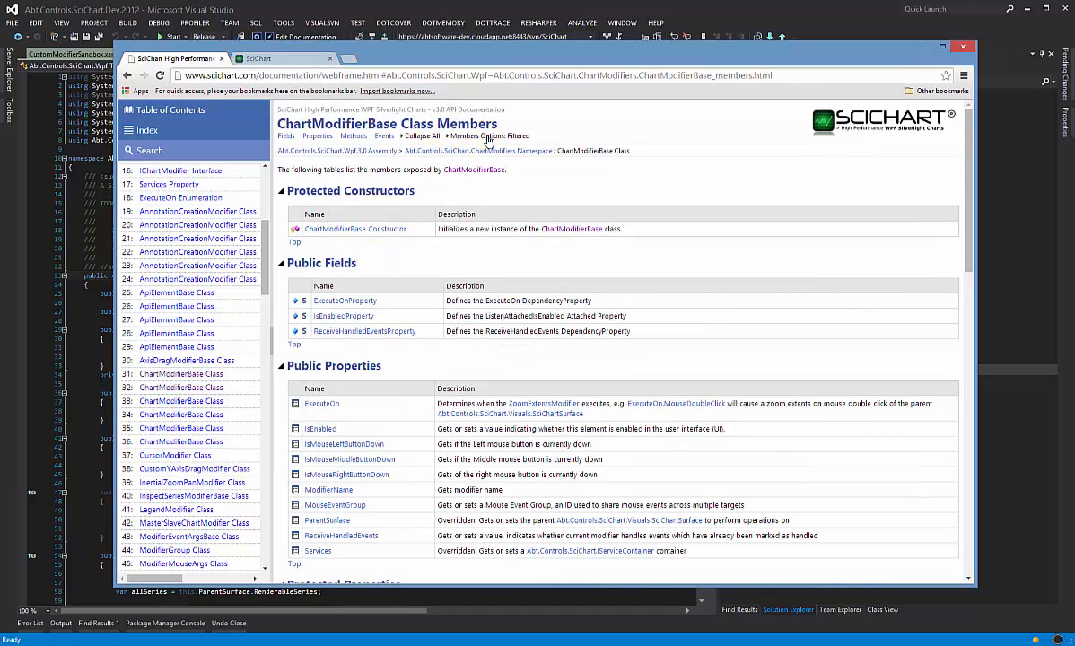
{"action": "left_click", "coordinate": [488, 136]}
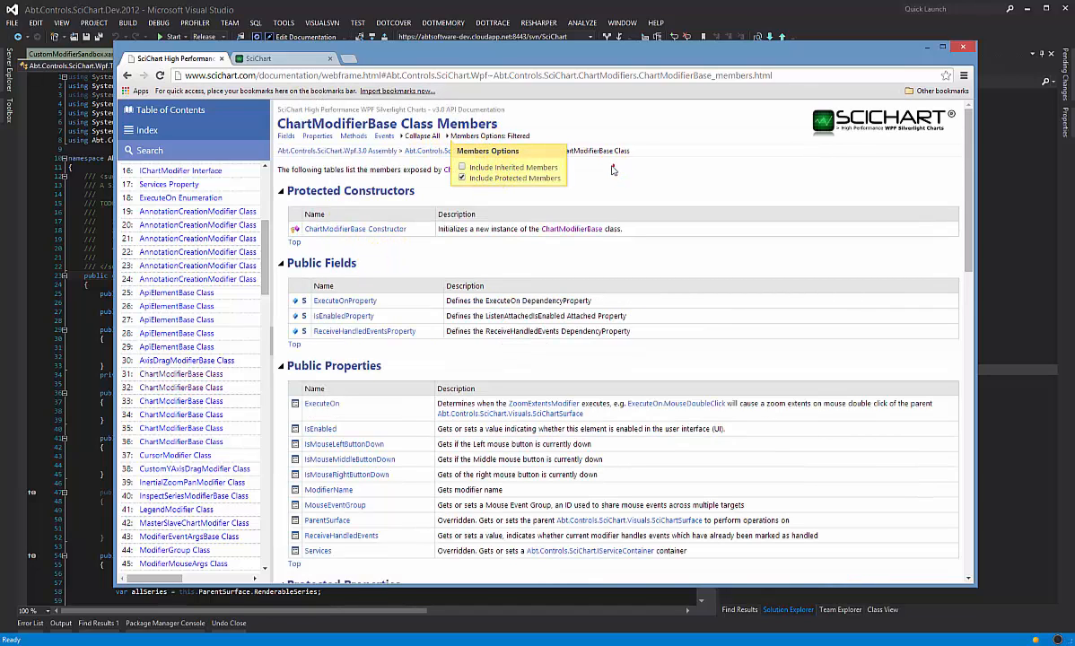
{"action": "scroll", "scroll_direction": "down", "scroll_amount": 3}
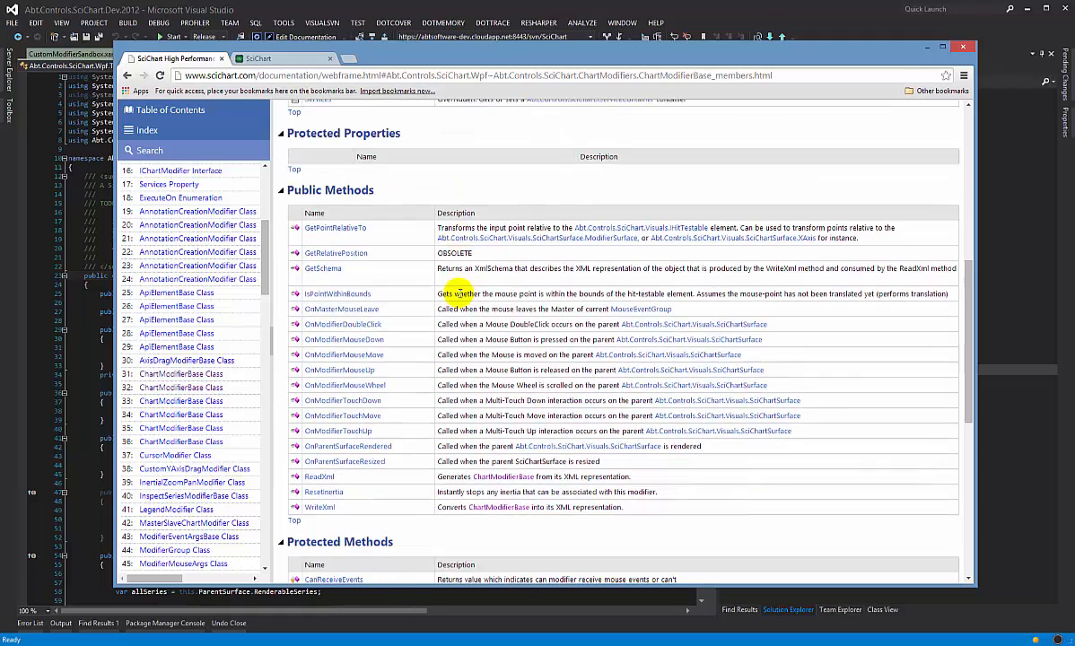
{"action": "scroll", "scroll_direction": "down", "scroll_amount": 3}
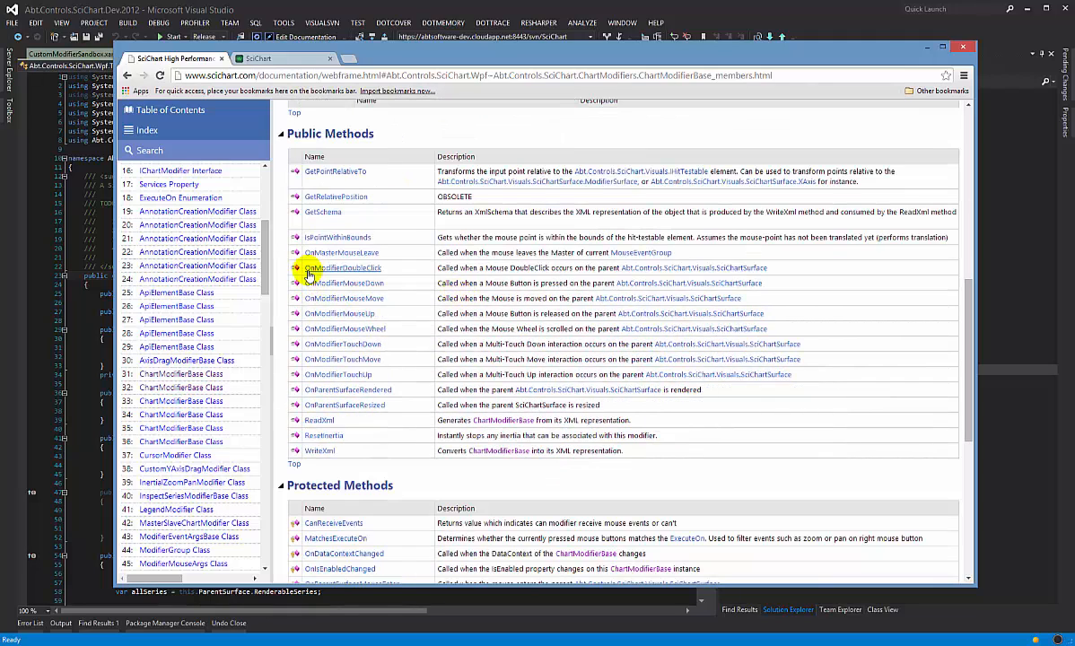
{"action": "mouse_move", "coordinate": [343, 283]}
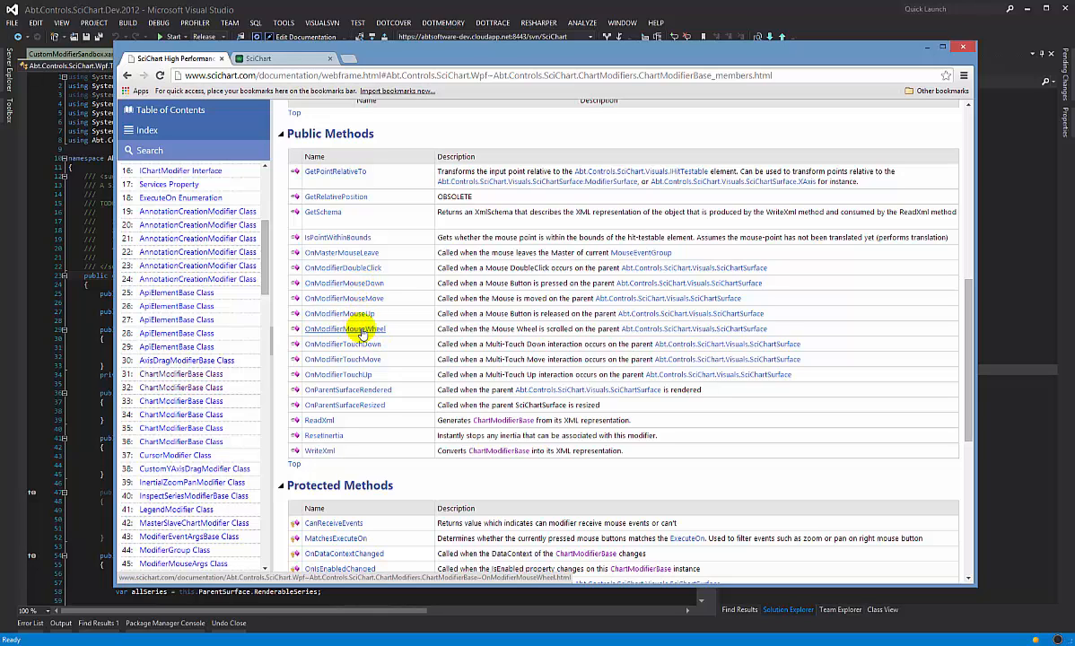
{"action": "scroll", "scroll_direction": "down", "scroll_amount": 3}
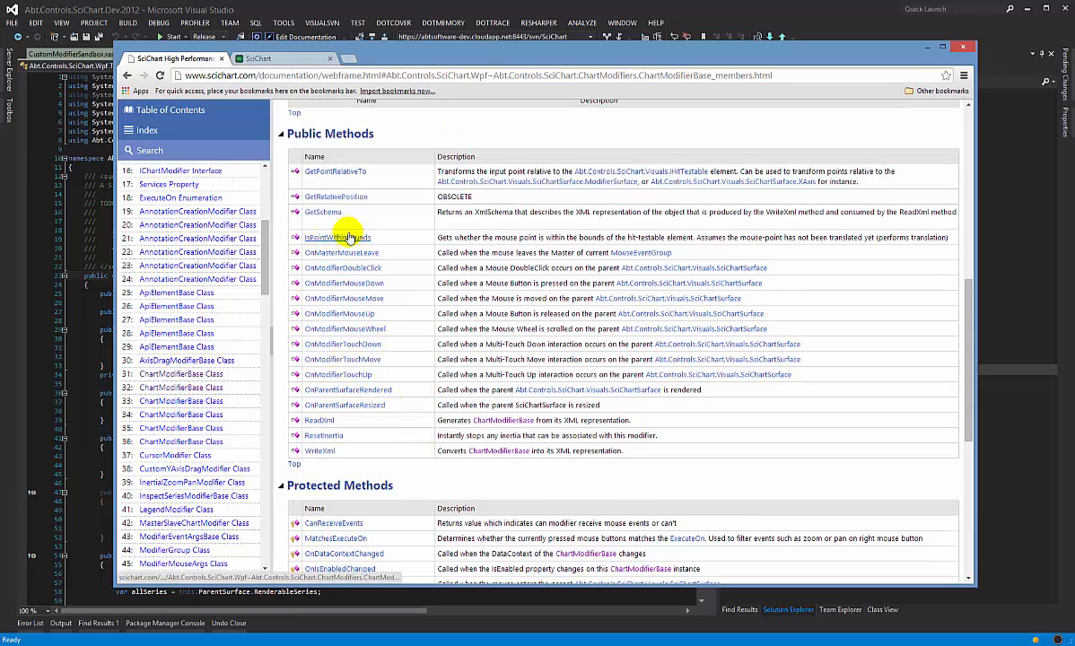
{"action": "scroll", "scroll_direction": "down", "scroll_amount": 3}
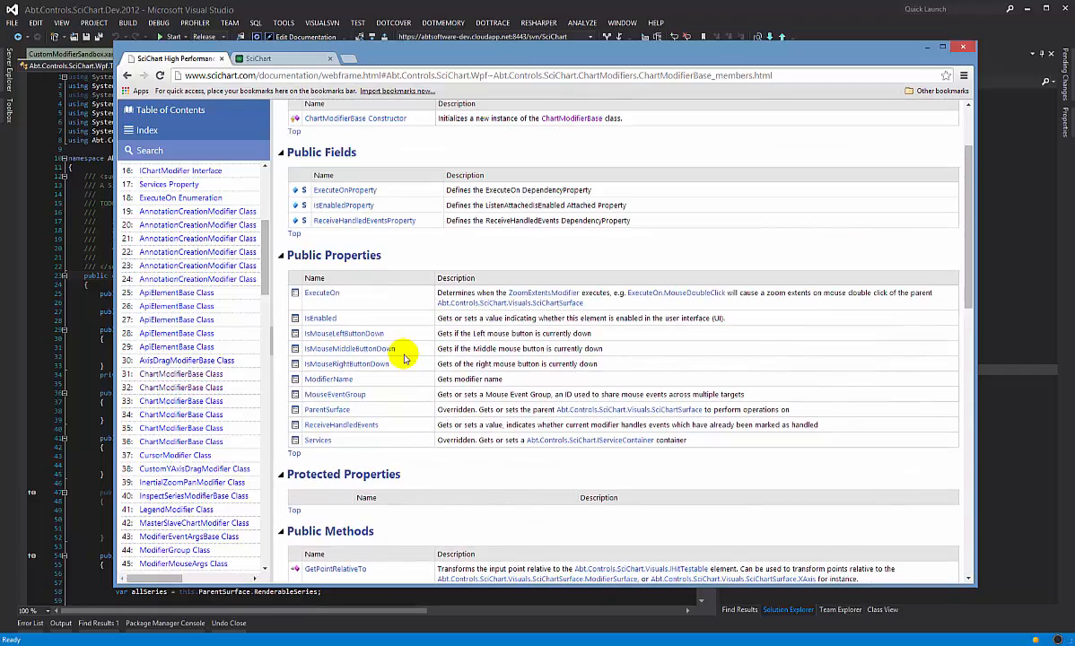
{"action": "scroll", "scroll_direction": "down", "scroll_amount": 3}
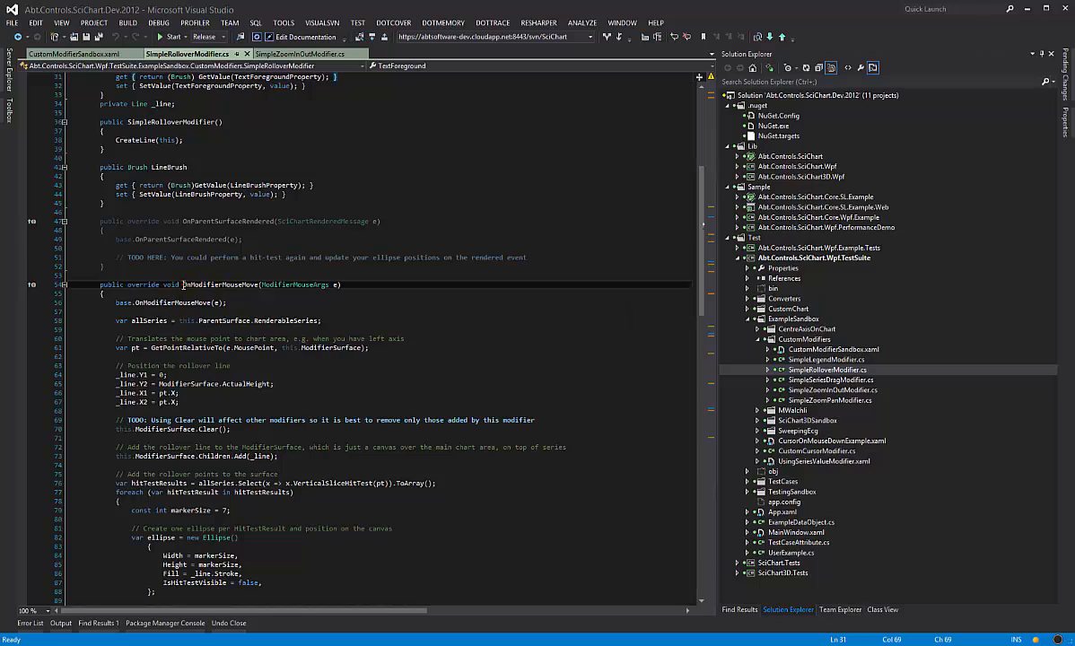
Highlight OnModifierMouseMove and its ModifierMouseArgs parameter, then scroll through the handler body.
{"action": "left_click", "coordinate": [211, 283]}
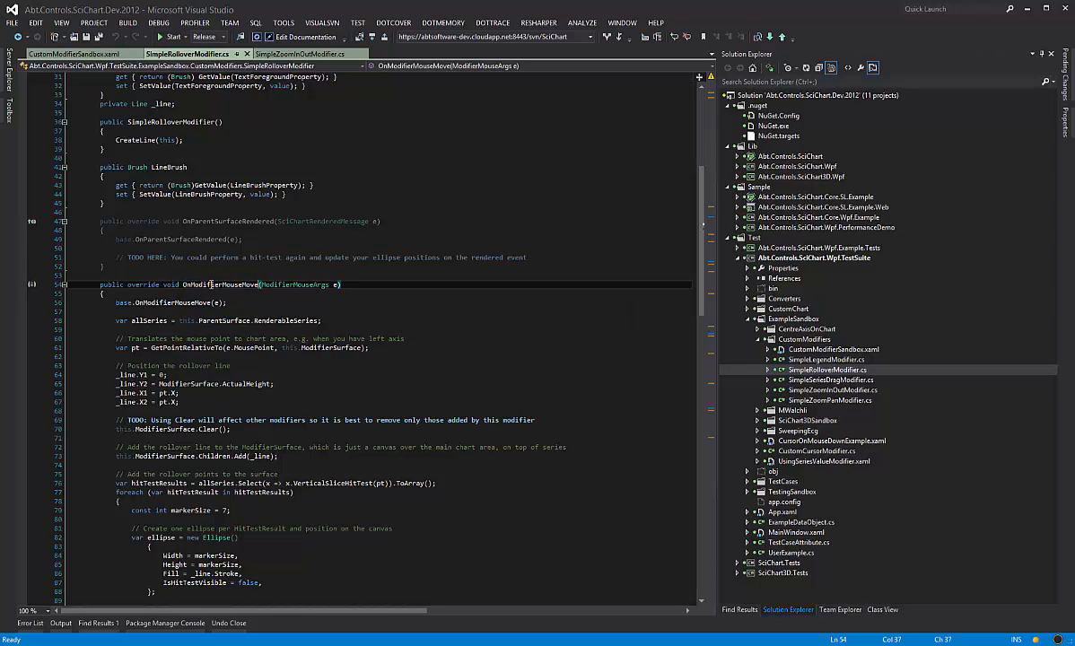
{"action": "double_click", "coordinate": [219, 284]}
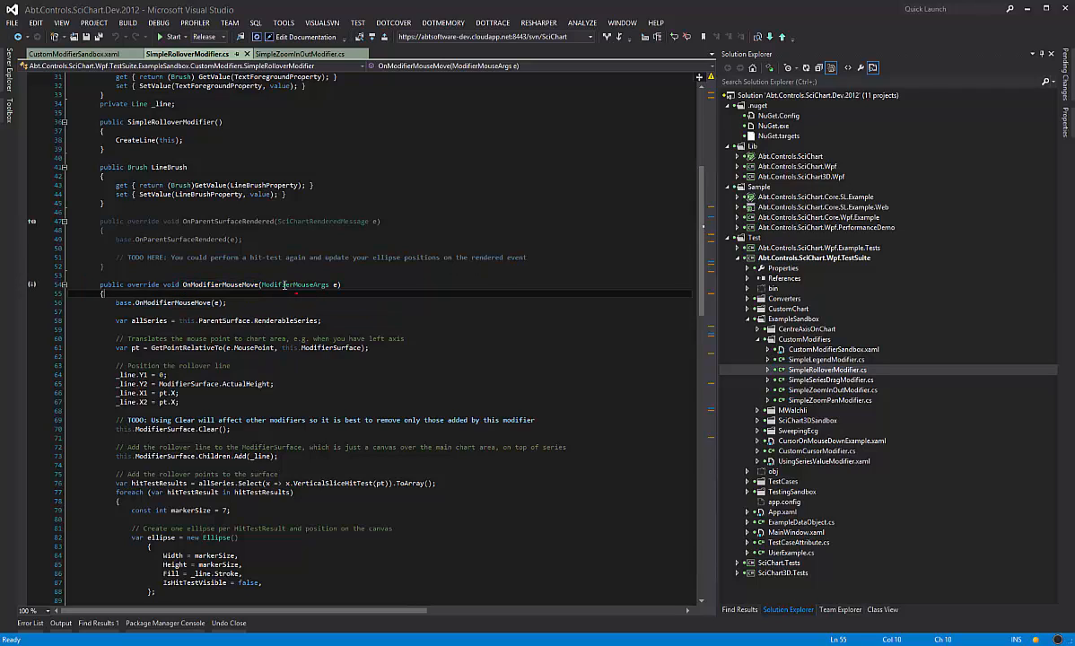
{"action": "double_click", "coordinate": [297, 284]}
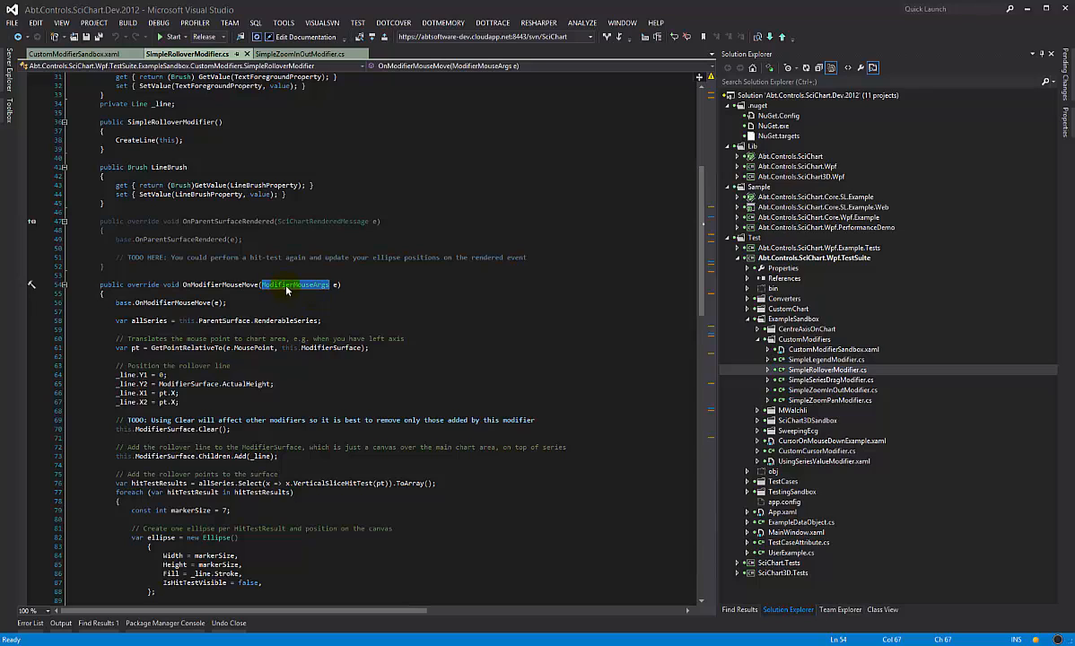
{"action": "scroll", "scroll_direction": "down", "scroll_amount": 3}
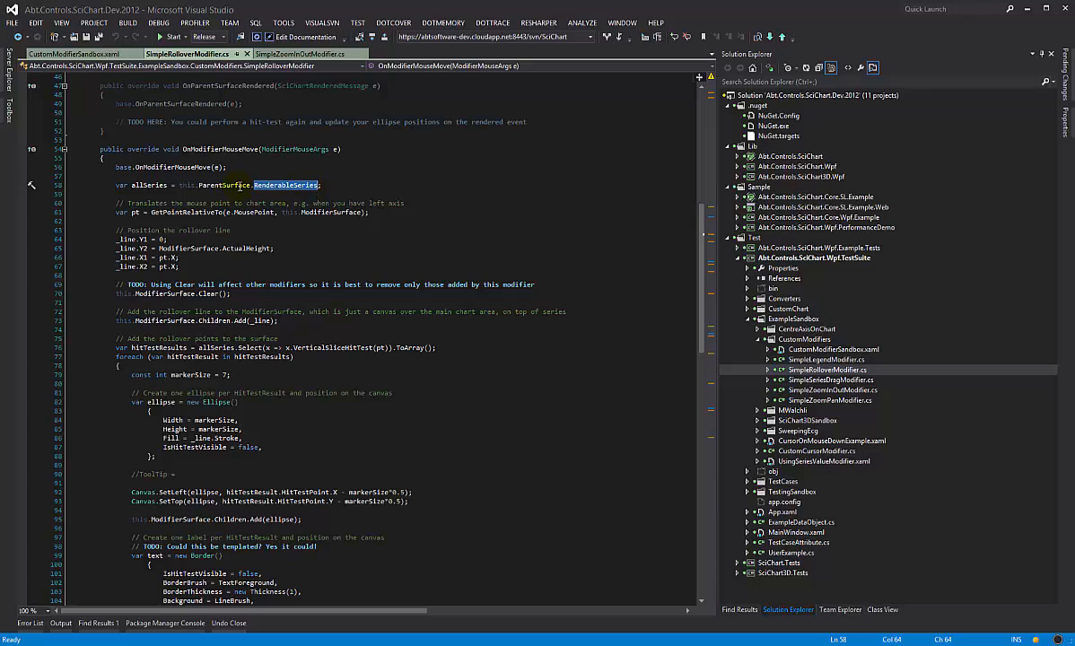
{"action": "scroll", "scroll_direction": "down", "scroll_amount": 3}
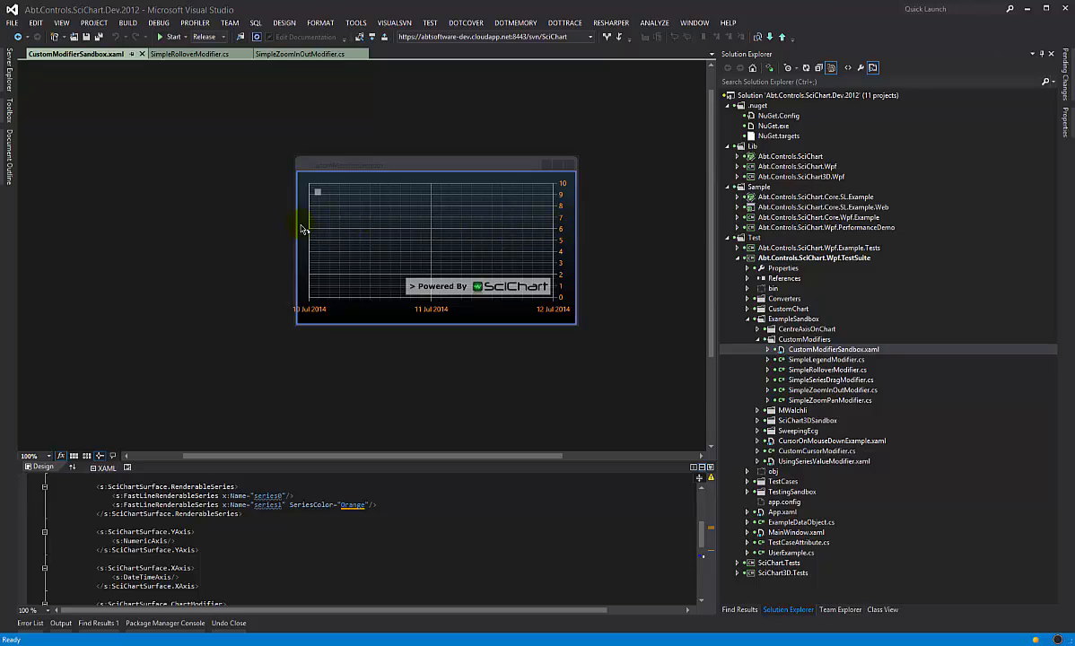
{"action": "left_click", "coordinate": [826, 370]}
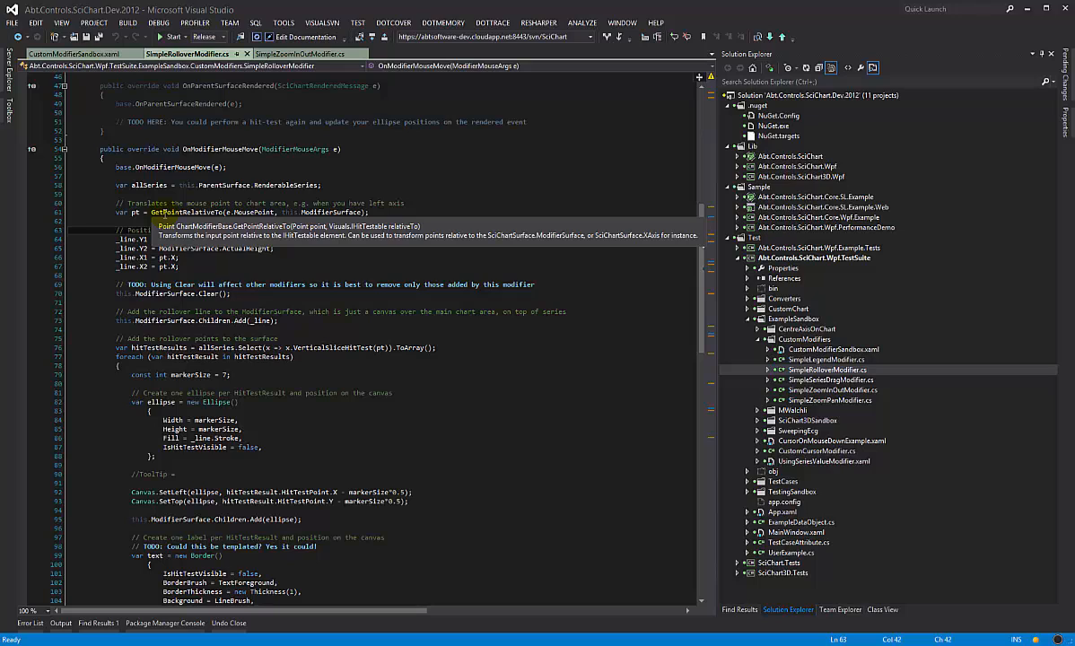
{"action": "mouse_move", "coordinate": [260, 212]}
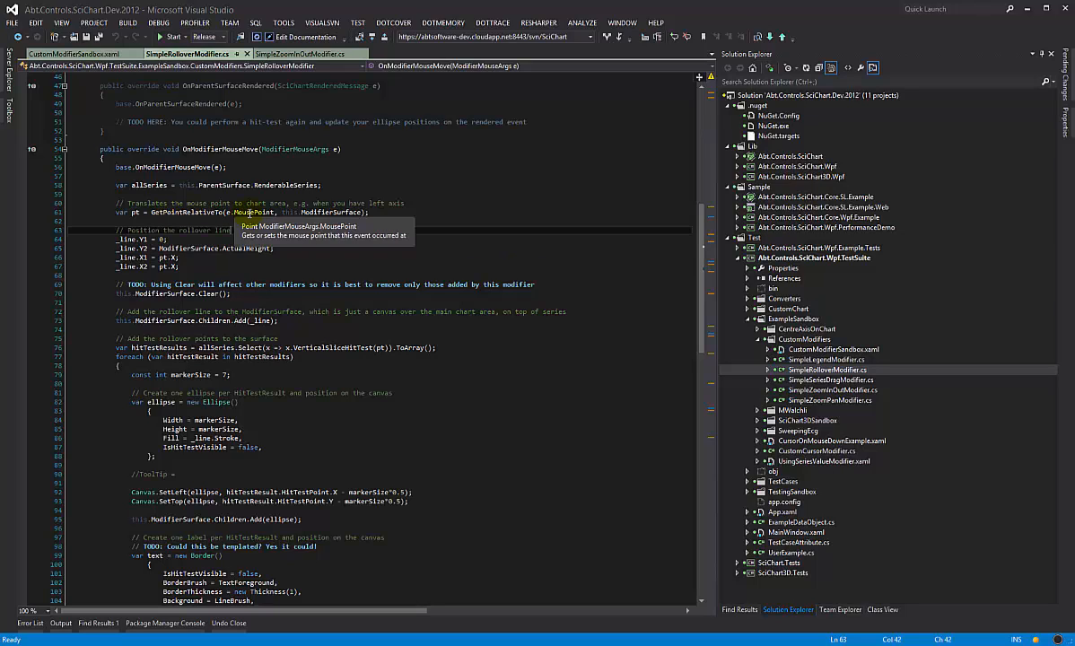
{"action": "double_click", "coordinate": [332, 212]}
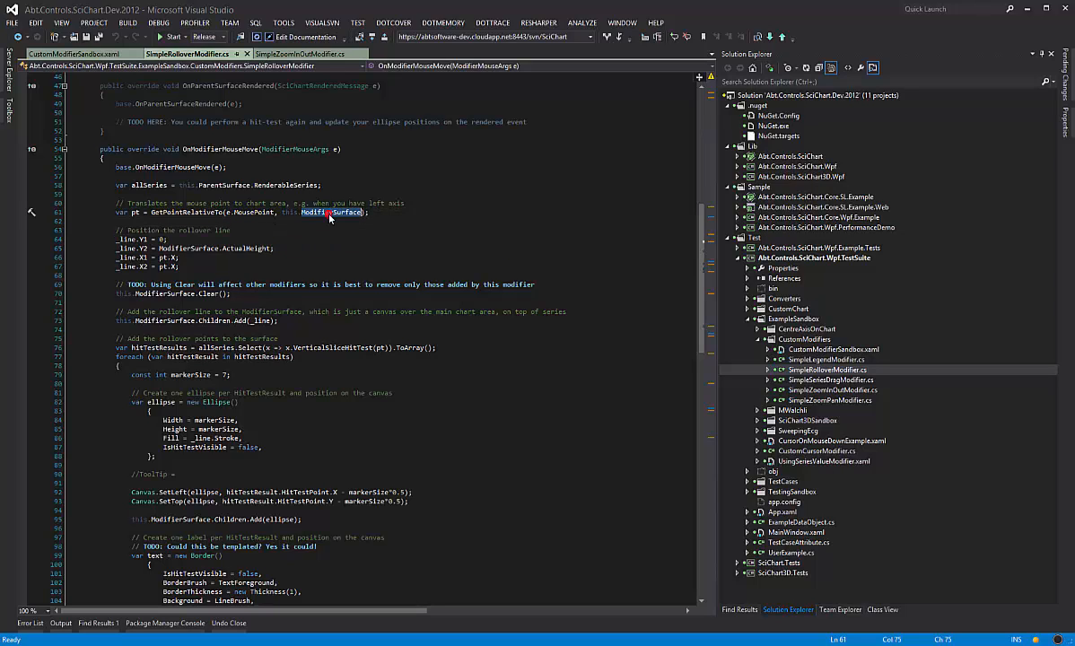
{"action": "left_click", "coordinate": [330, 212]}
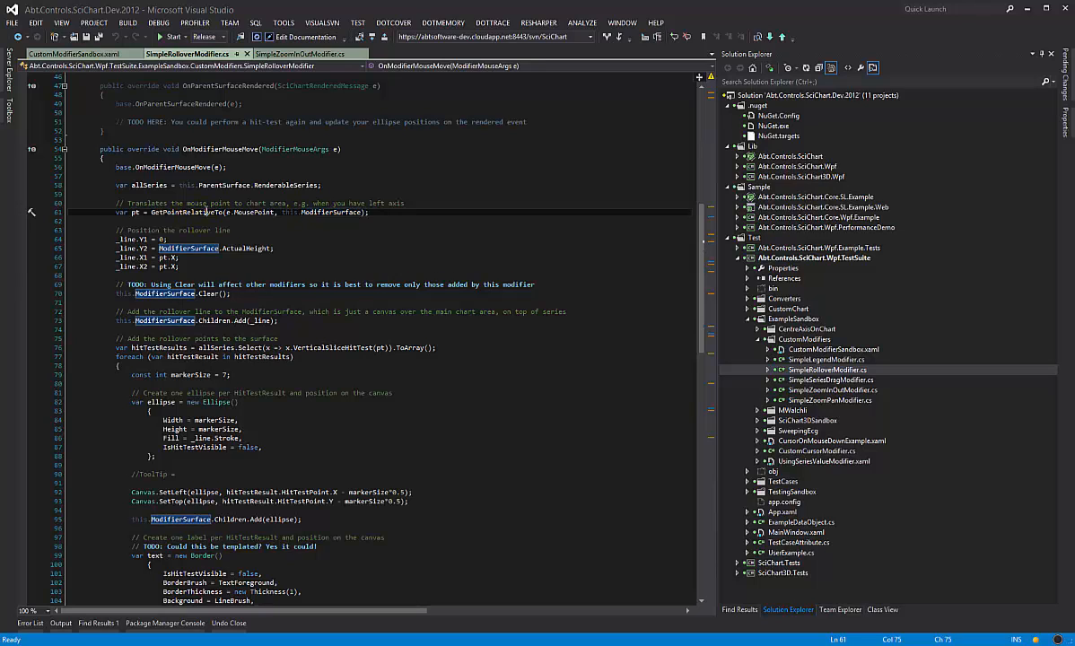
{"action": "left_click", "coordinate": [75, 54]}
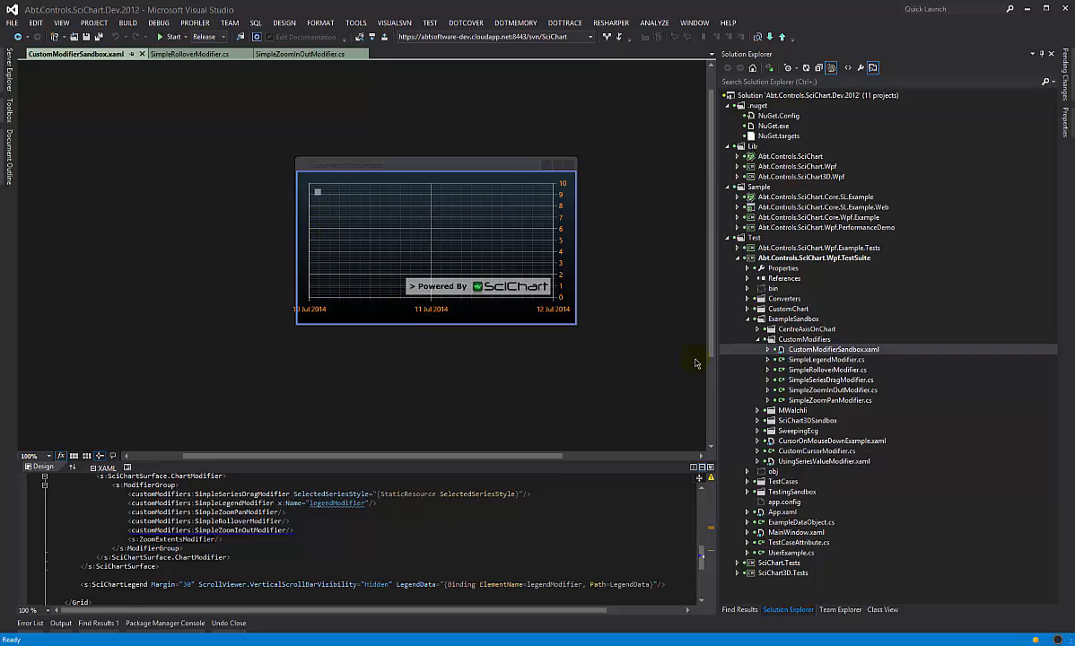
{"action": "double_click", "coordinate": [825, 369]}
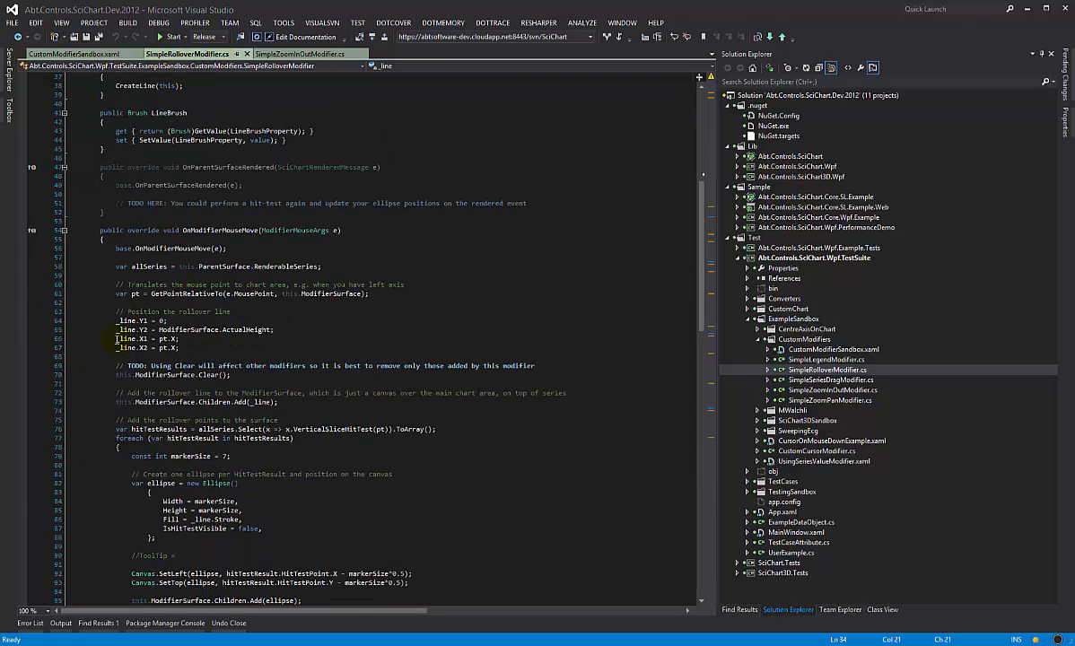
{"action": "left_click", "coordinate": [148, 320]}
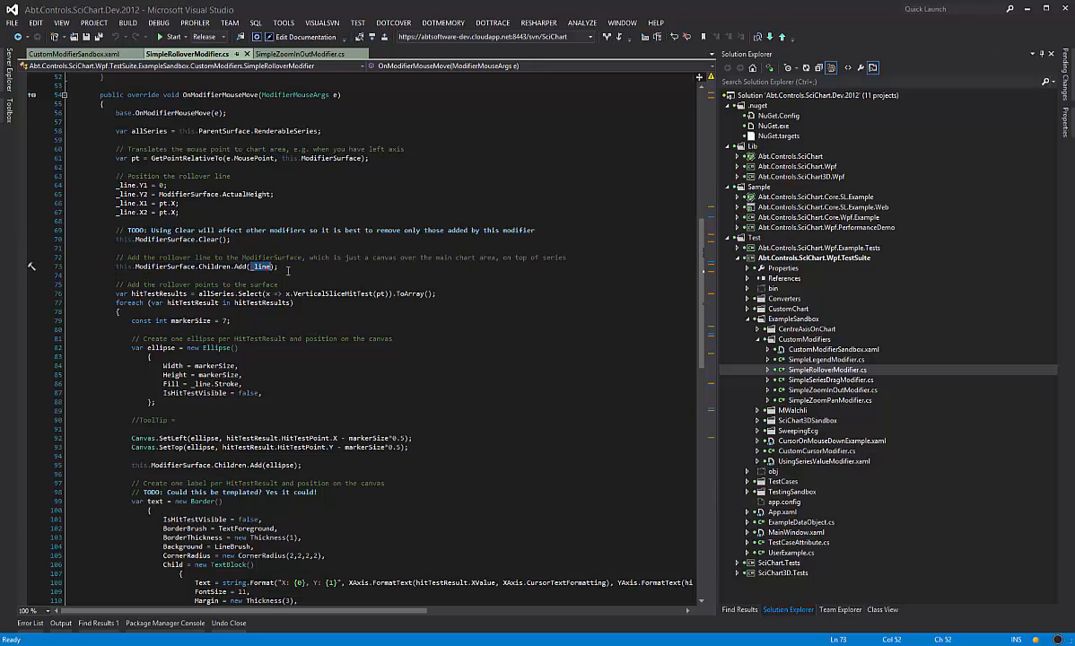
{"action": "scroll", "scroll_direction": "down", "scroll_amount": 3}
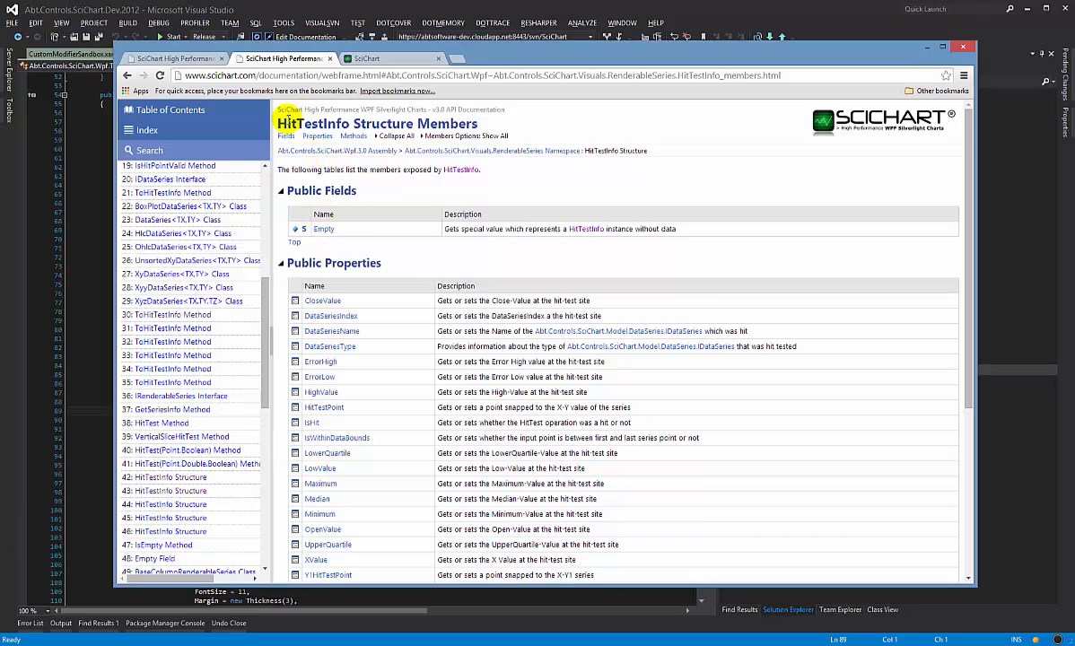
Scroll the HitTestInfo Structure Members page to review its public properties.
{"action": "scroll", "scroll_direction": "down", "scroll_amount": 3}
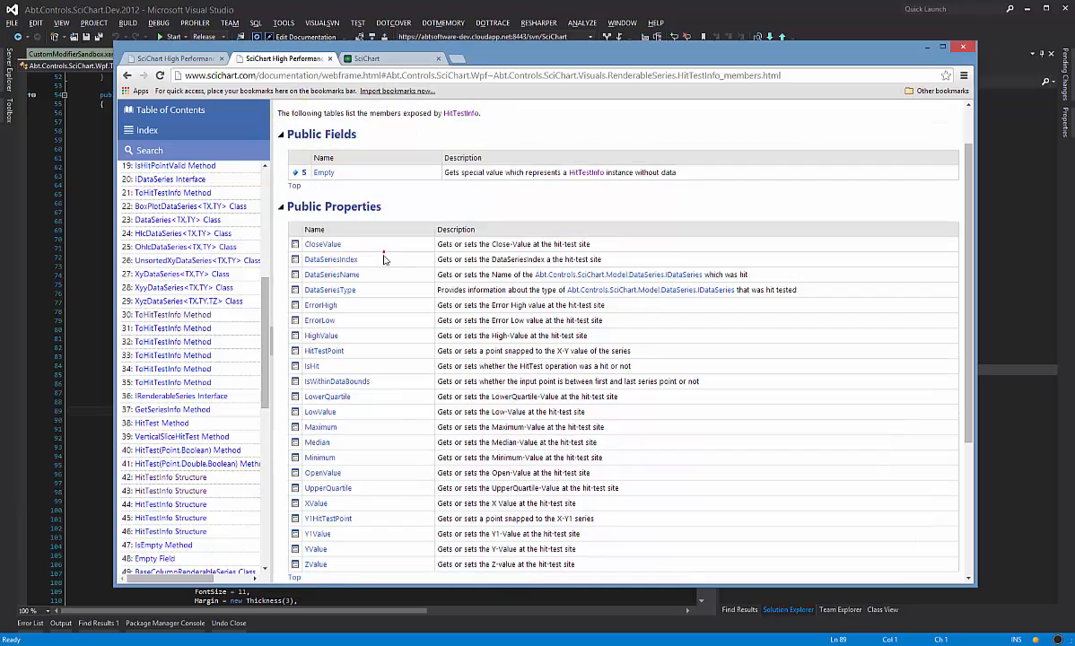
{"action": "scroll", "scroll_direction": "down", "scroll_amount": 3}
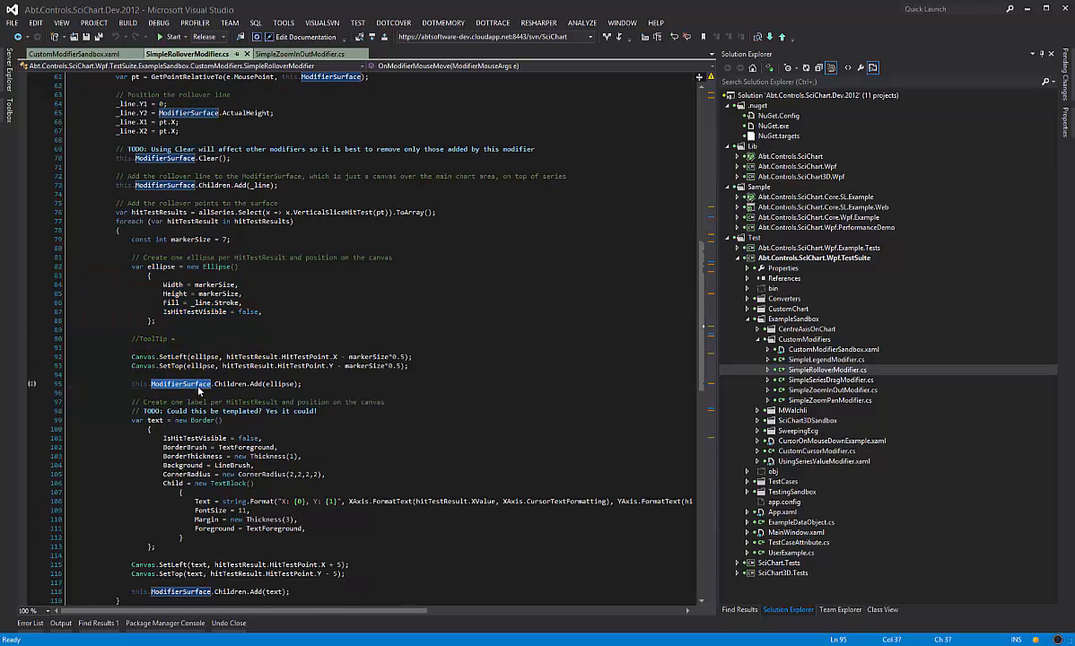
{"action": "mouse_move", "coordinate": [169, 366]}
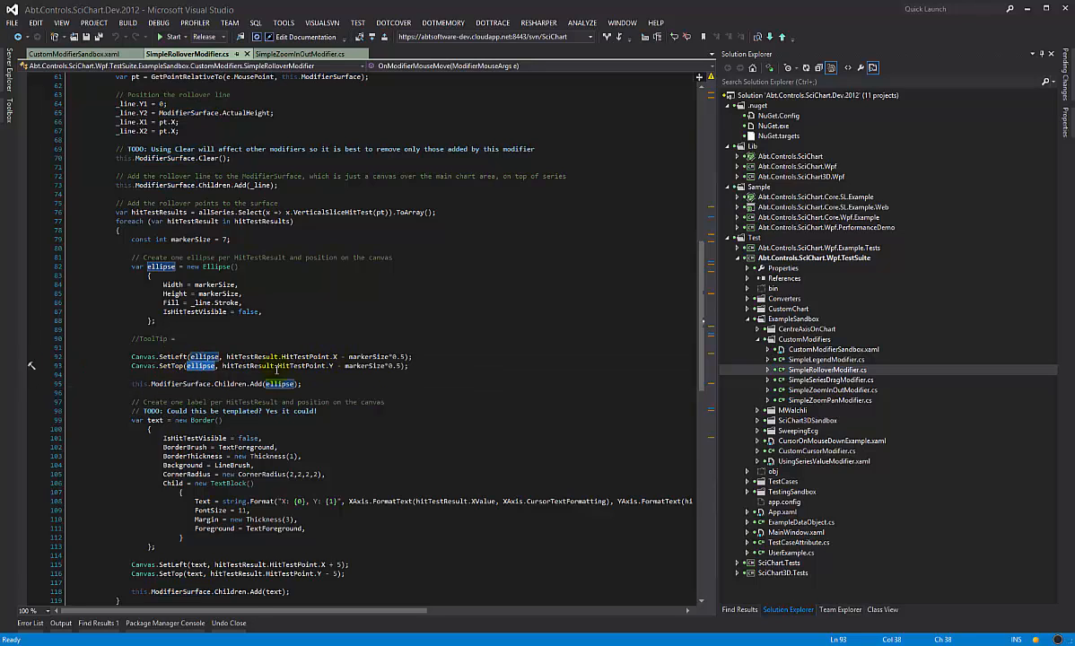
{"action": "scroll", "scroll_direction": "down", "scroll_amount": 3}
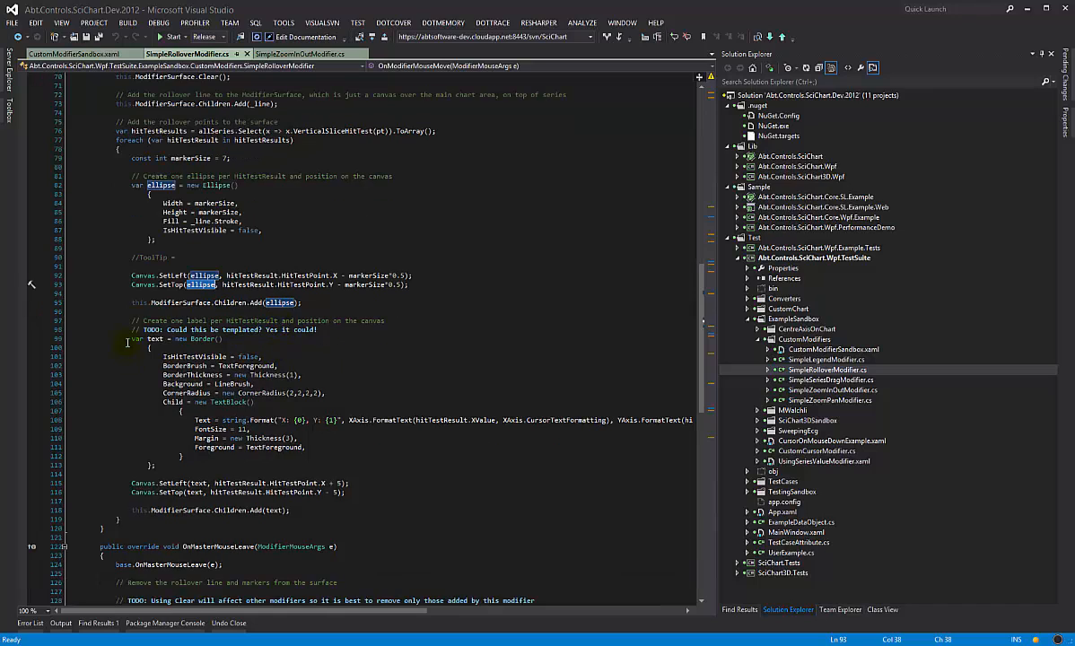
{"action": "left_click_drag", "start_coordinate": [130, 338], "coordinate": [194, 465]}
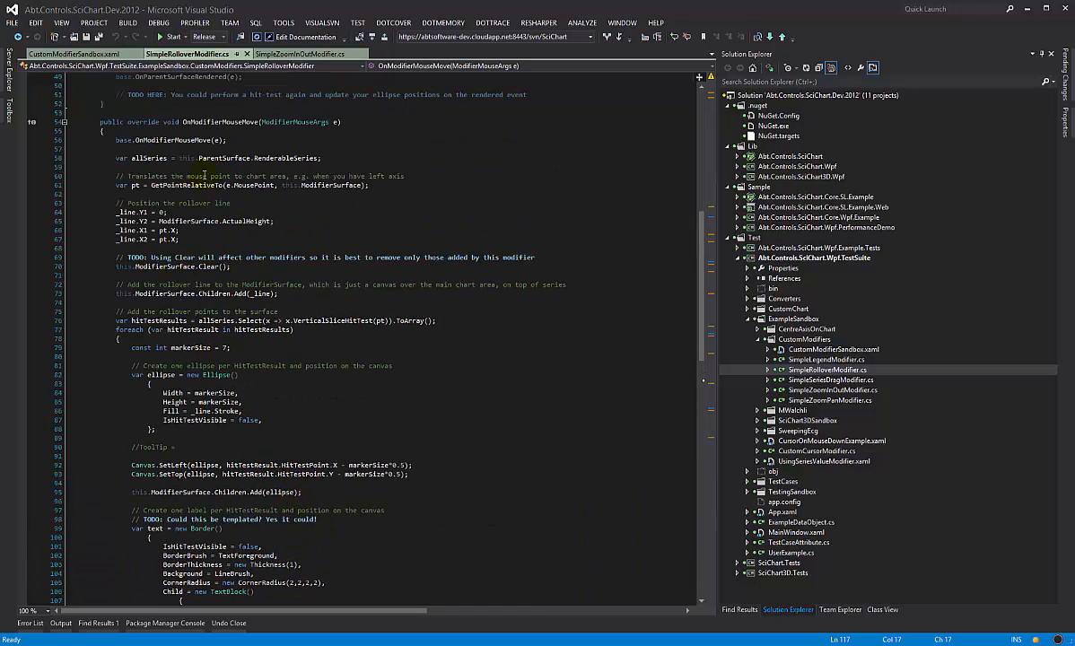
{"action": "left_click", "coordinate": [204, 185]}
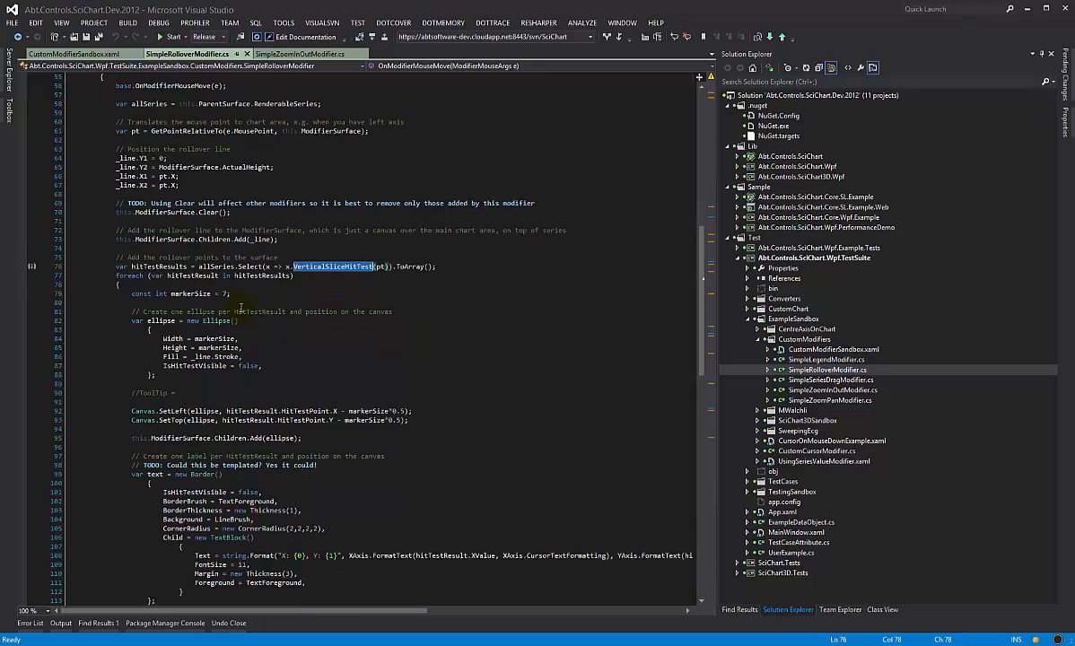
{"action": "scroll", "scroll_direction": "down", "scroll_amount": 3}
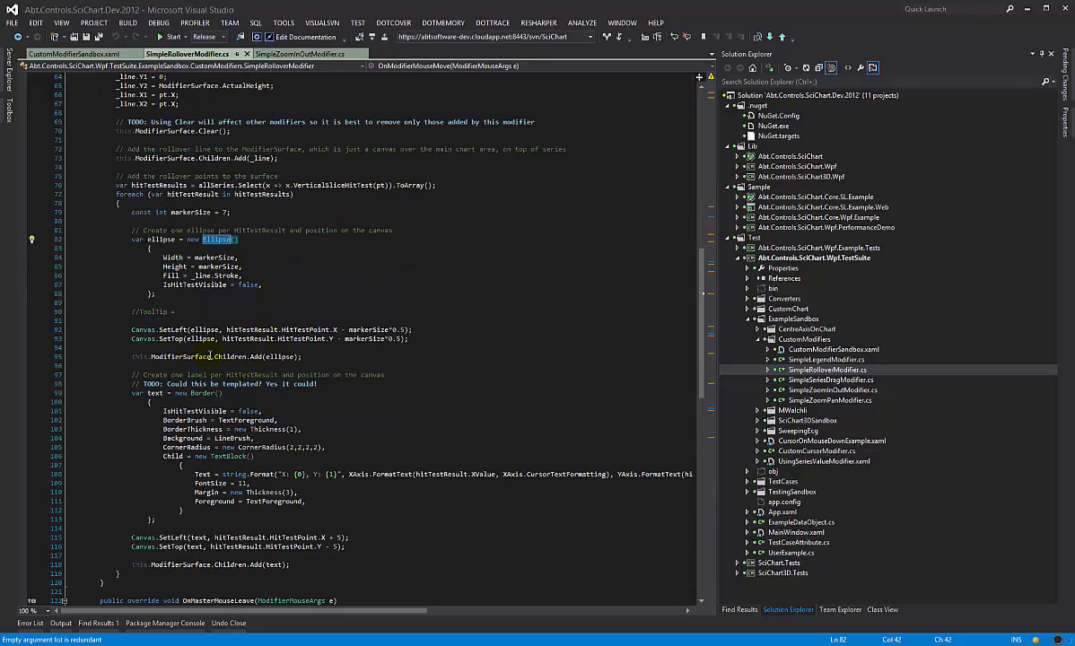
{"action": "scroll", "scroll_direction": "down", "scroll_amount": 3}
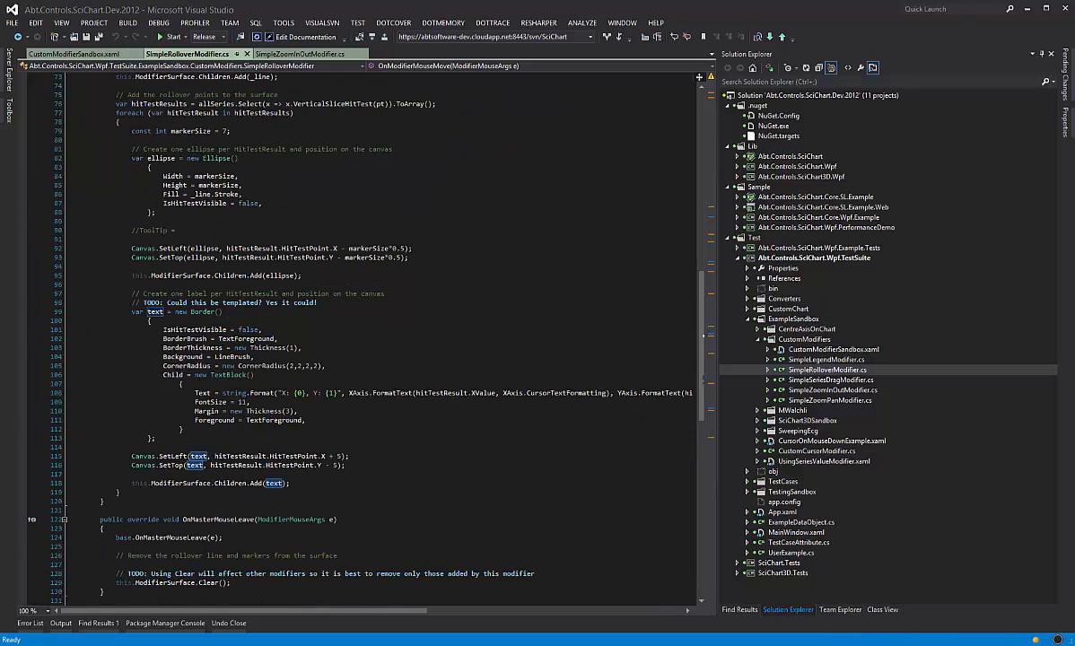
{"action": "scroll", "scroll_direction": "down", "scroll_amount": 3}
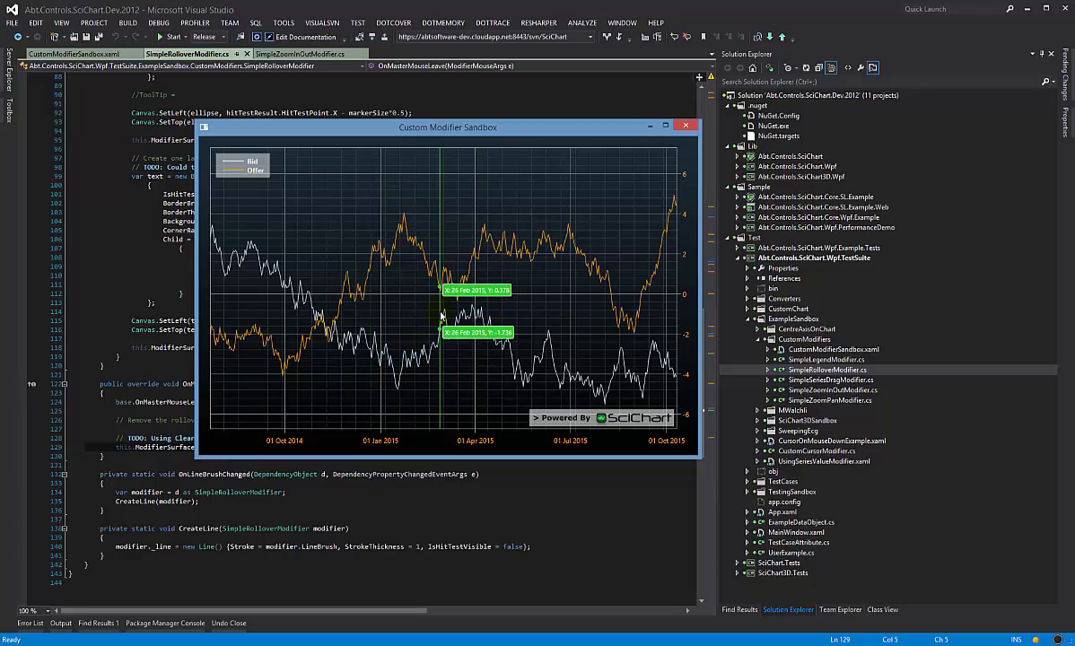
{"action": "mouse_move", "coordinate": [414, 402]}
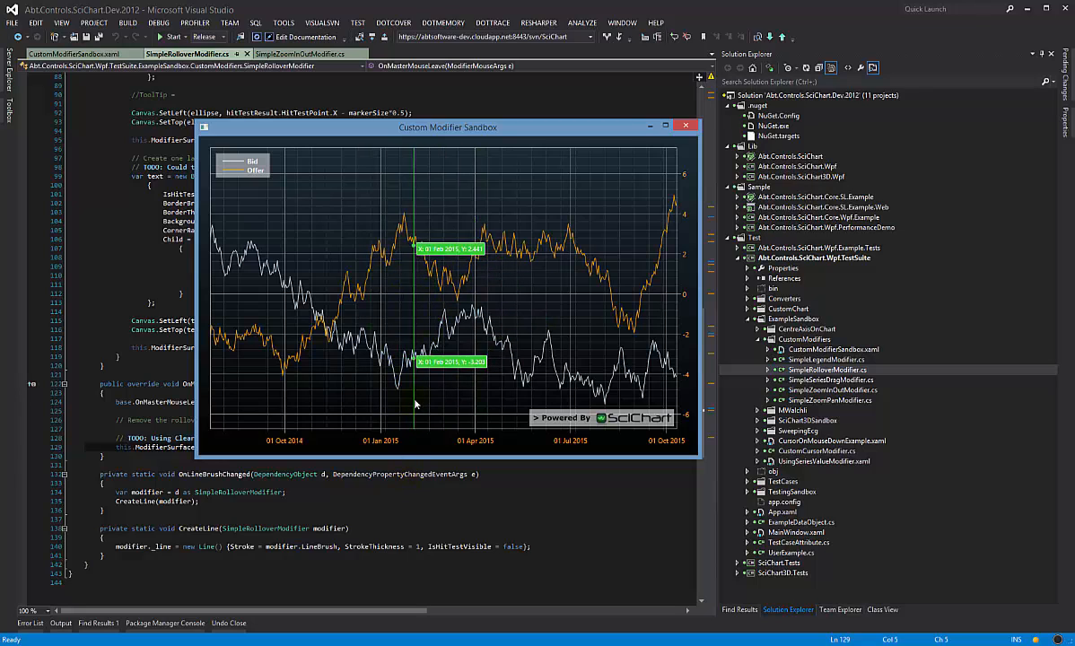
{"action": "mouse_move", "coordinate": [438, 373]}
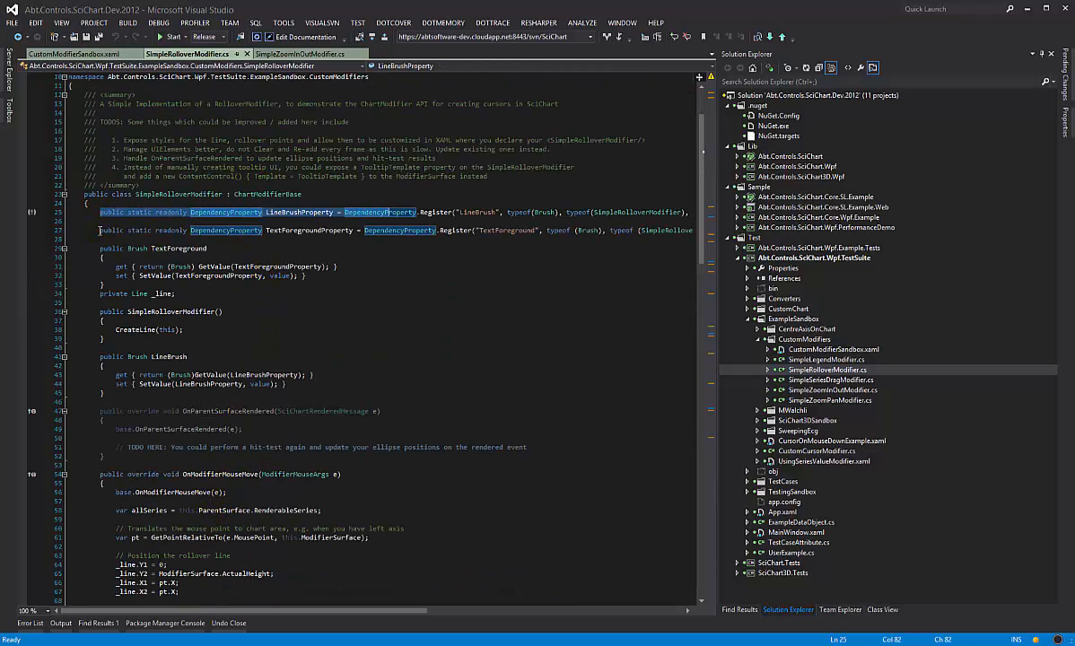
{"action": "double_click", "coordinate": [298, 212]}
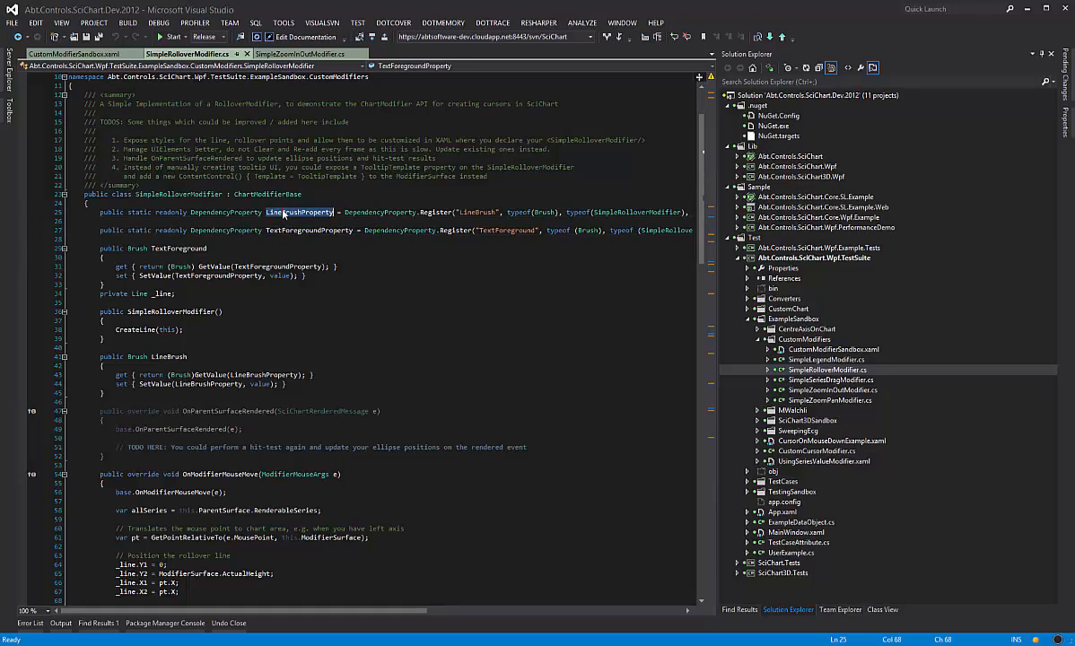
{"action": "double_click", "coordinate": [298, 211]}
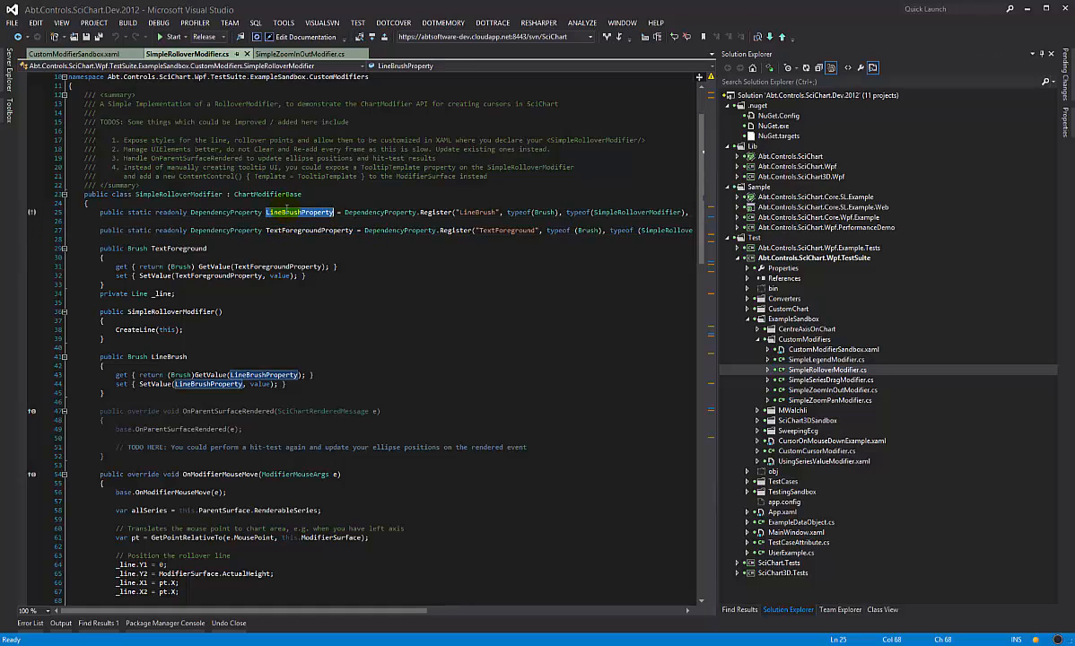
{"action": "scroll", "scroll_direction": "down", "scroll_amount": 3}
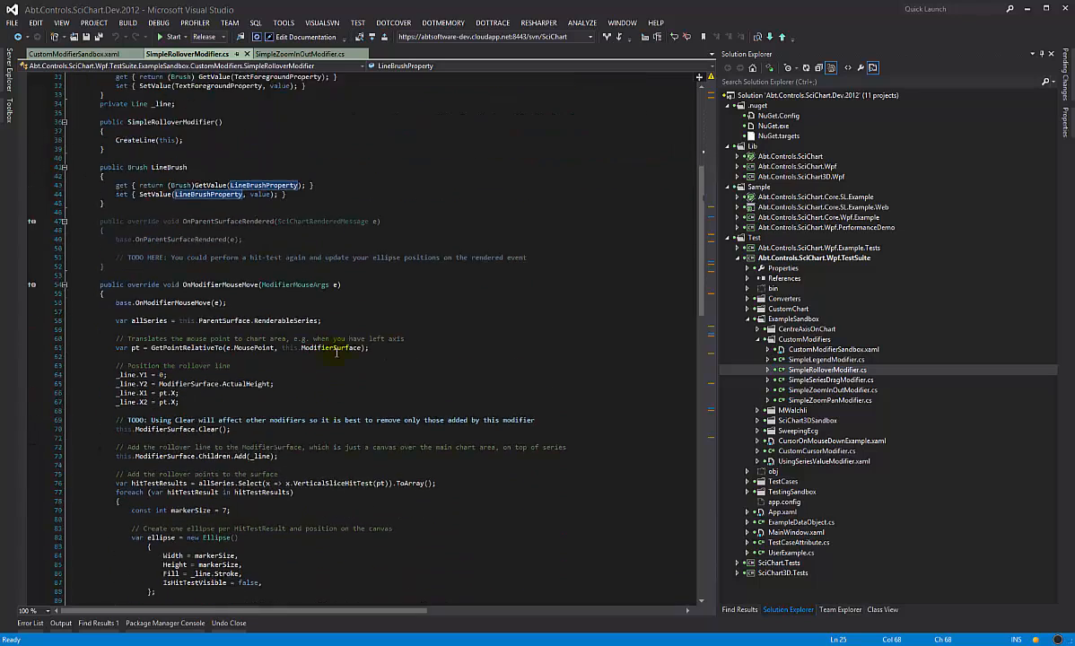
{"action": "scroll", "scroll_direction": "down", "scroll_amount": 3}
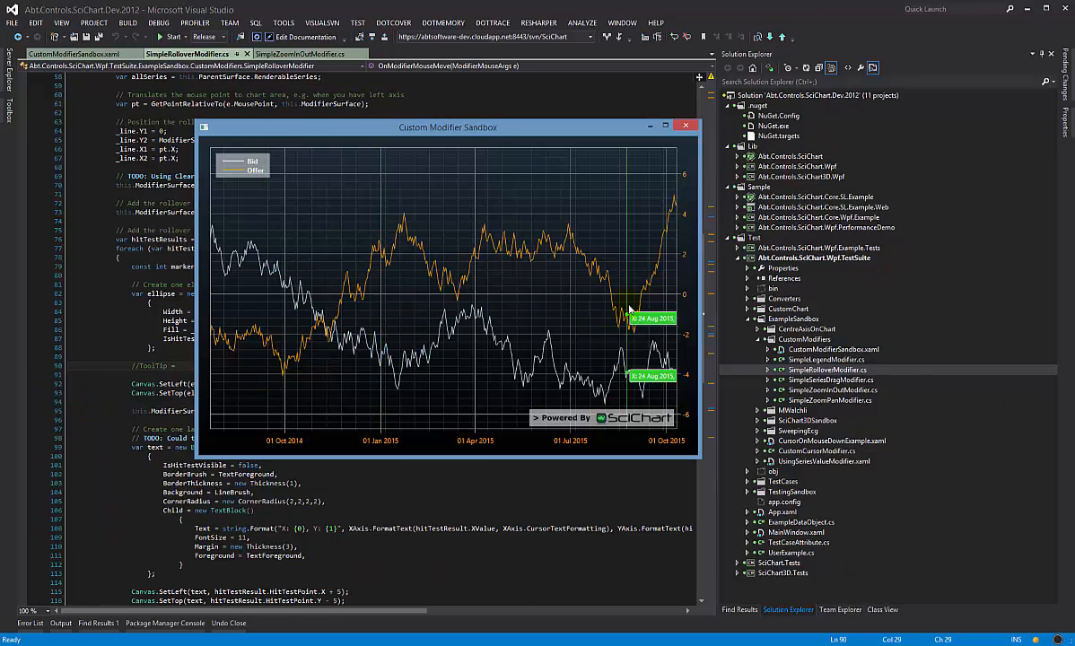
{"action": "mouse_move", "coordinate": [342, 298]}
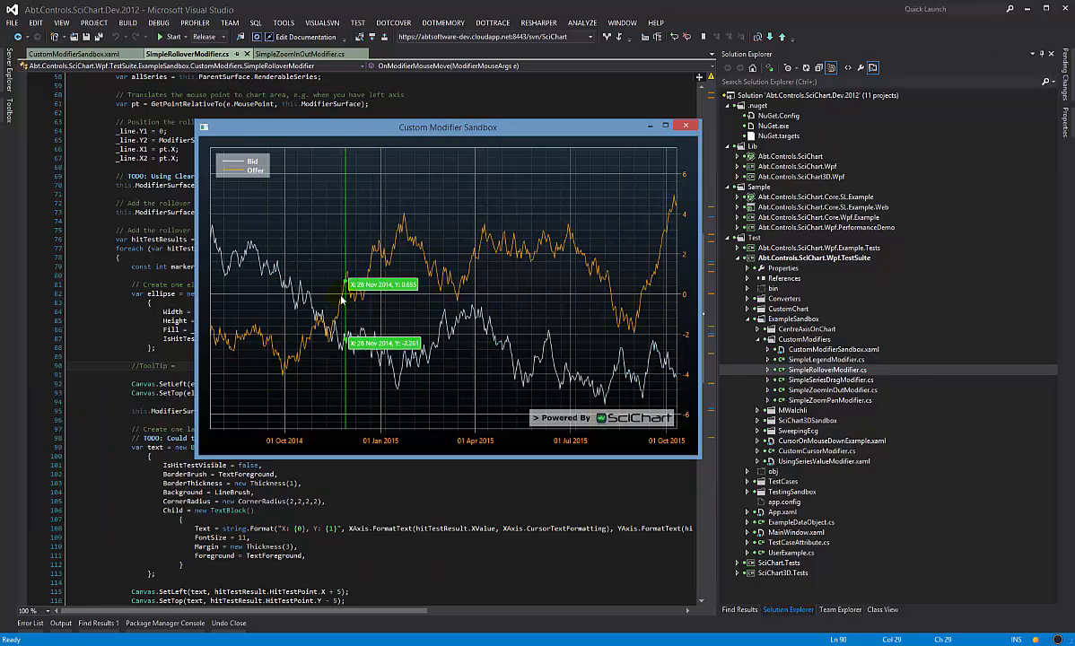